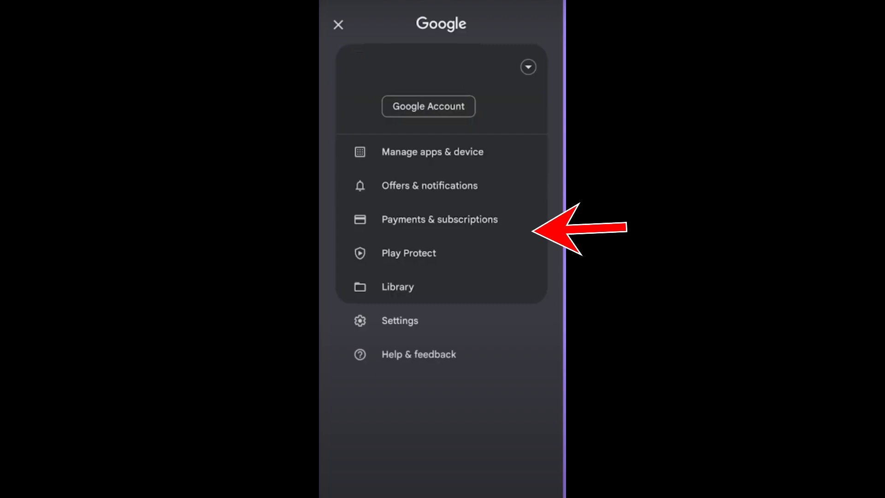
# Step: Go to Payments & subscriptions from the account menu
pyautogui.click(439, 220)
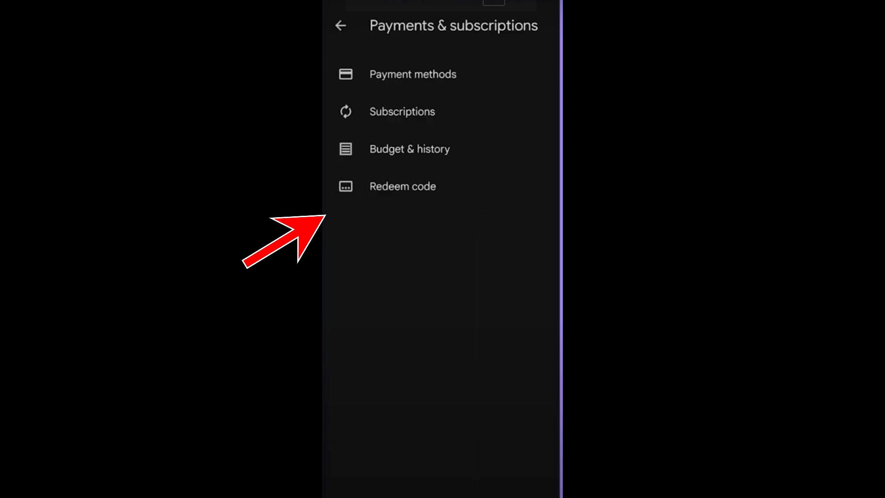
pyautogui.click(402, 187)
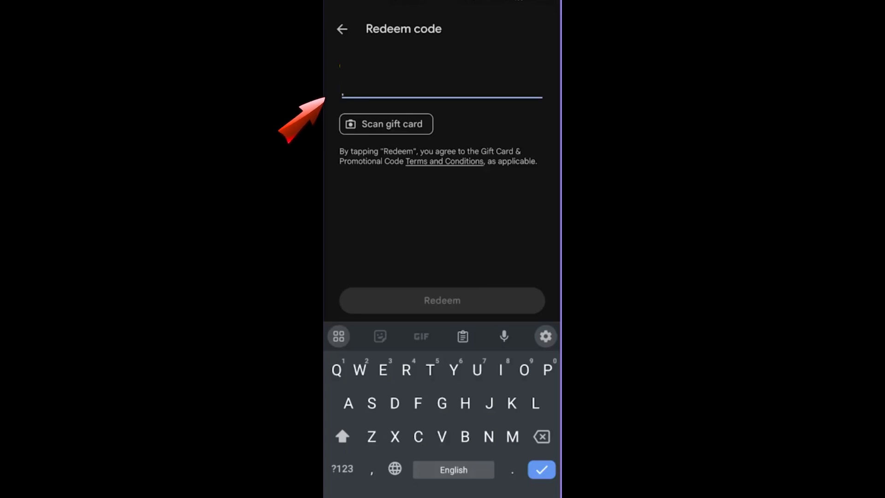
# Step: Return from code redemption and view the Payment methods list
pyautogui.click(343, 28)
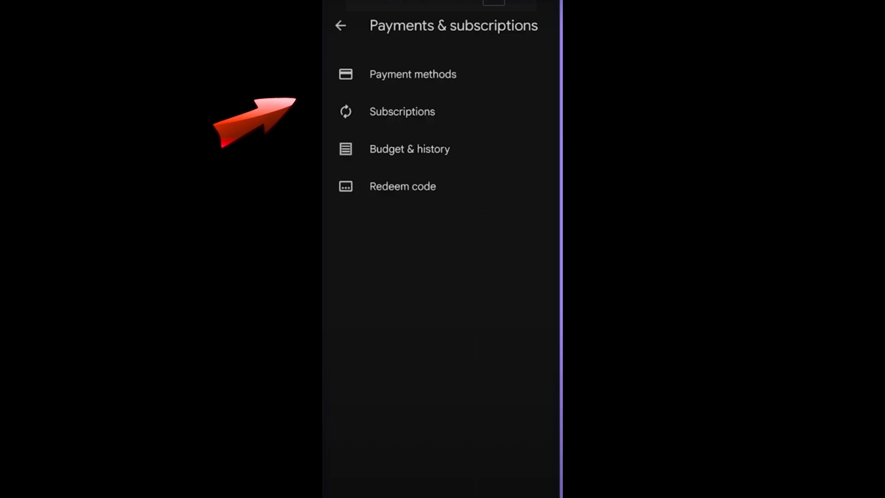
pyautogui.click(413, 74)
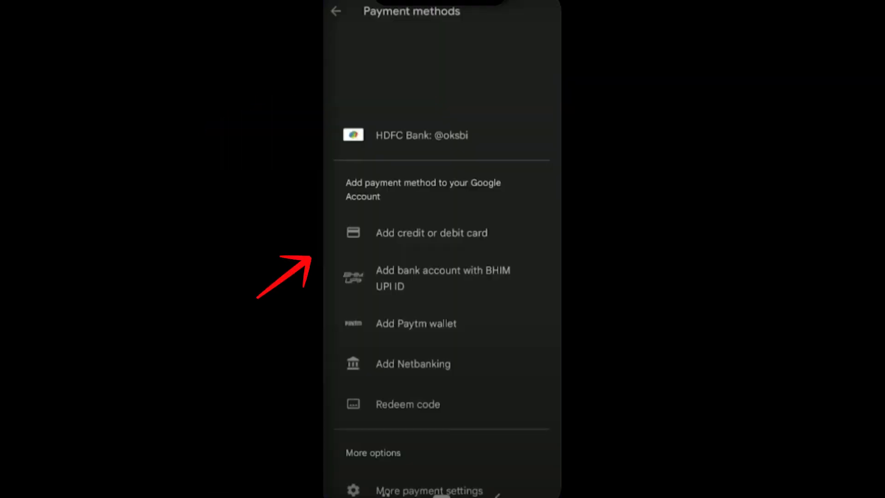